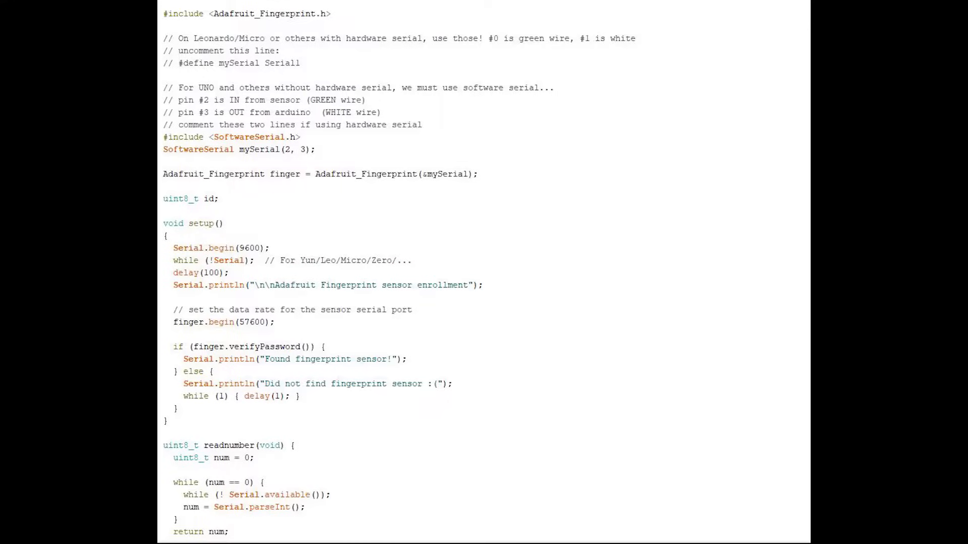
Step: Open the Serial Monitor from the Tools menu
scroll("down", 3)
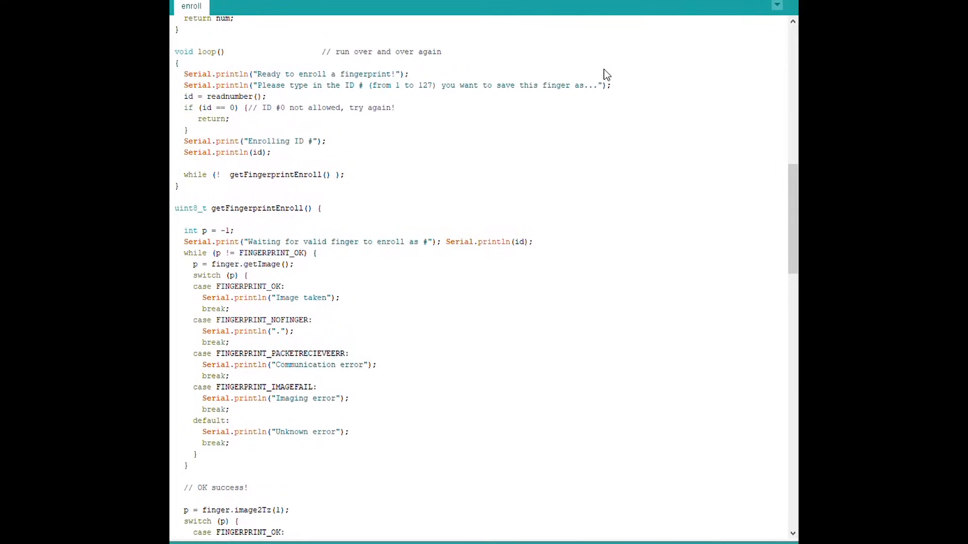
mouse_move(591, 303)
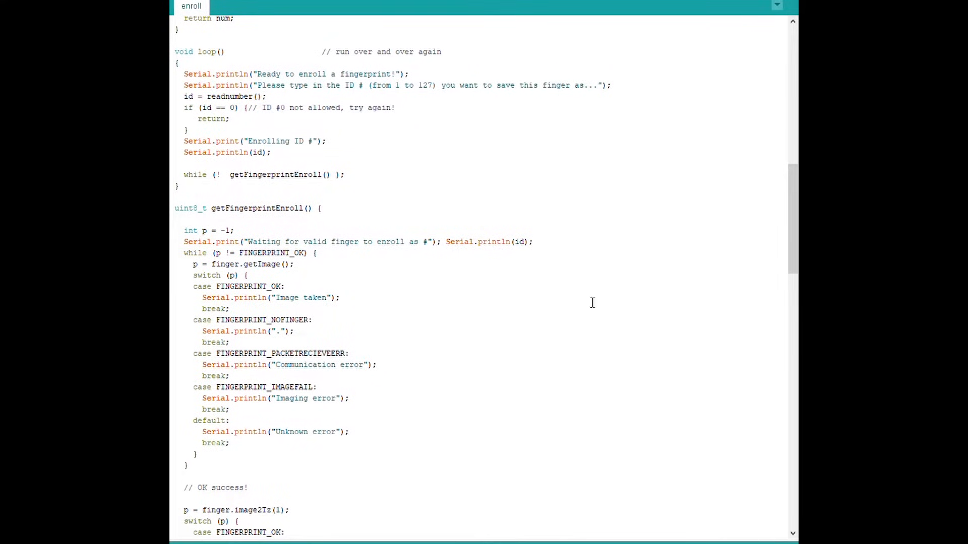
mouse_move(504, 289)
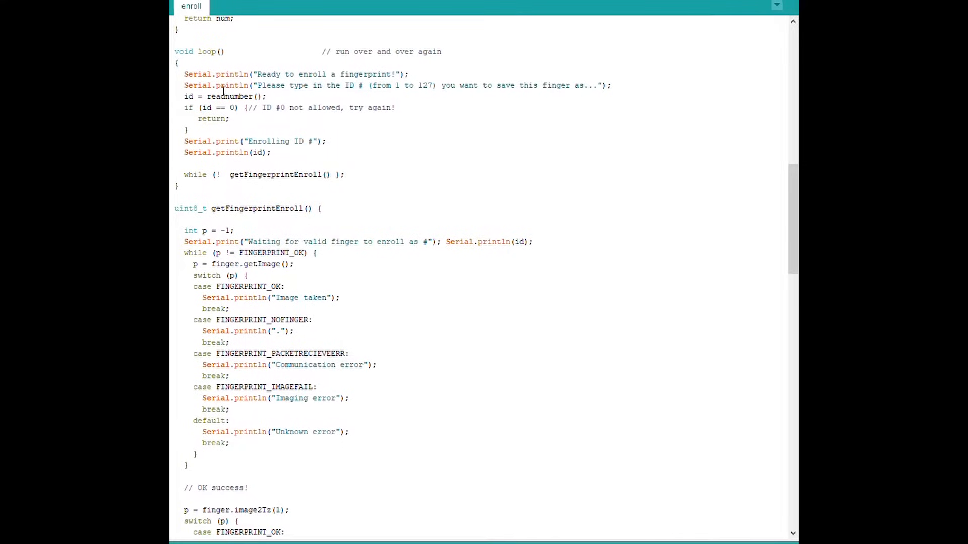
mouse_move(283, 130)
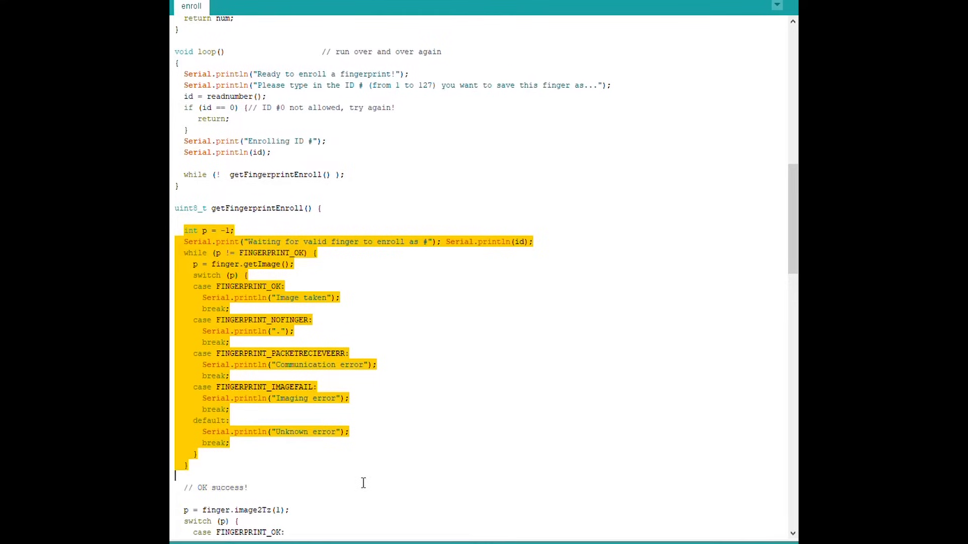
left_click(509, 386)
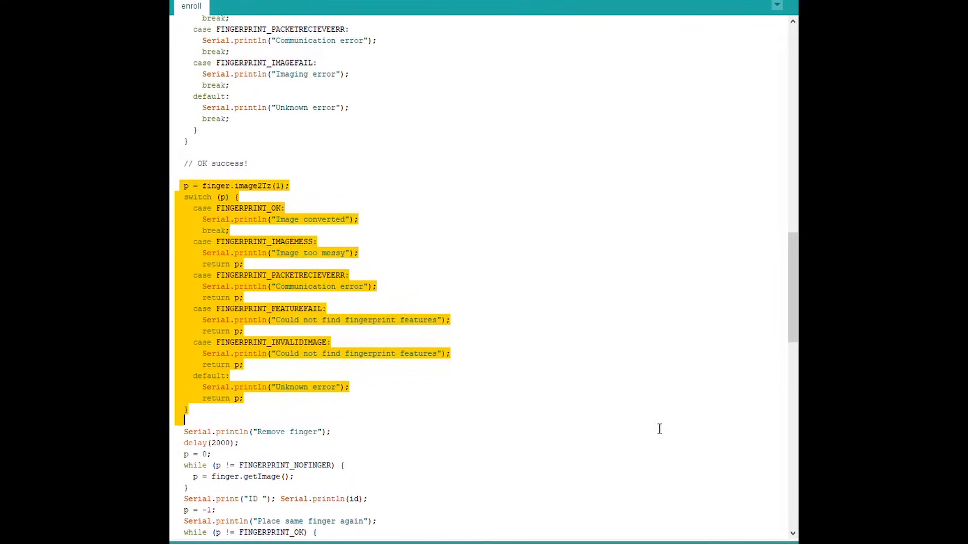
left_click(698, 481)
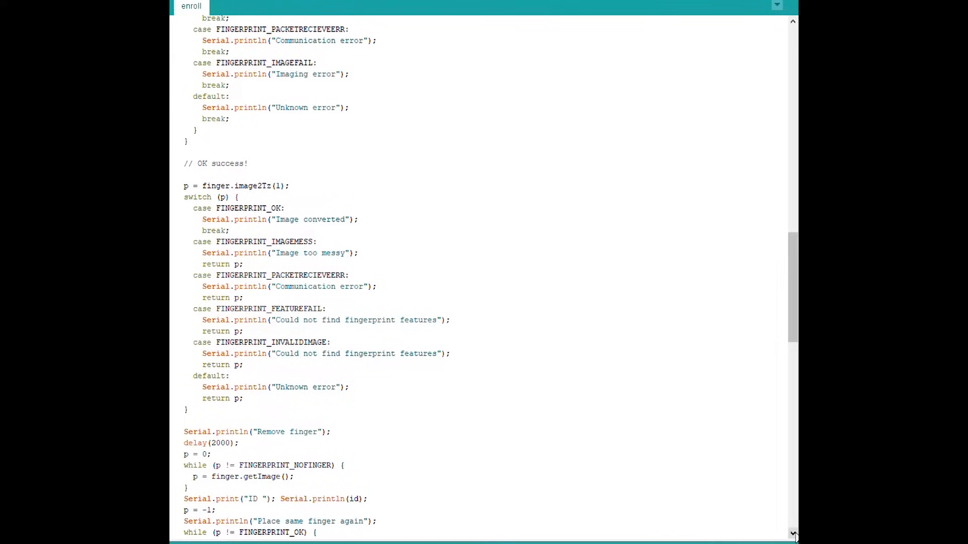
left_click(184, 420)
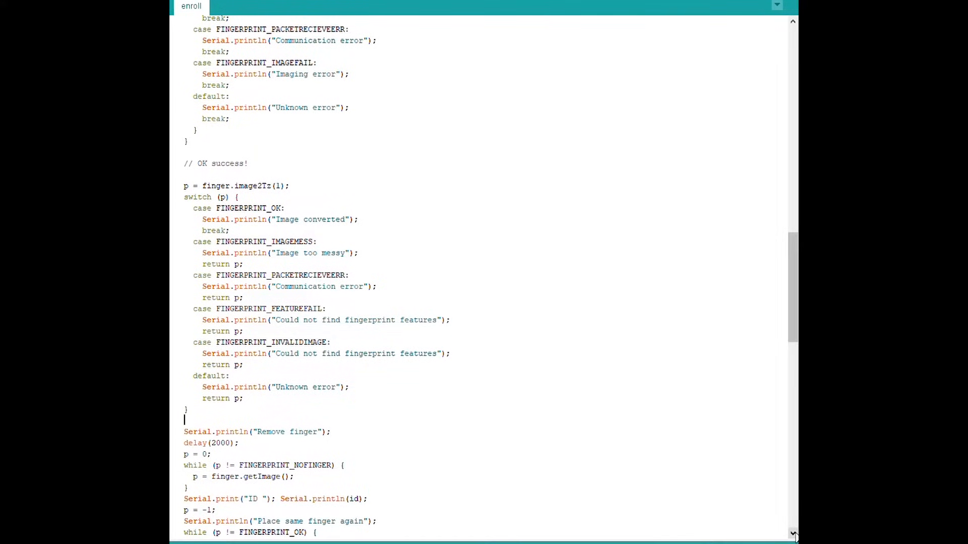
Step: Send ID 1 from the Serial Monitor to start enrolling fingerprint #1
scroll("down", 3)
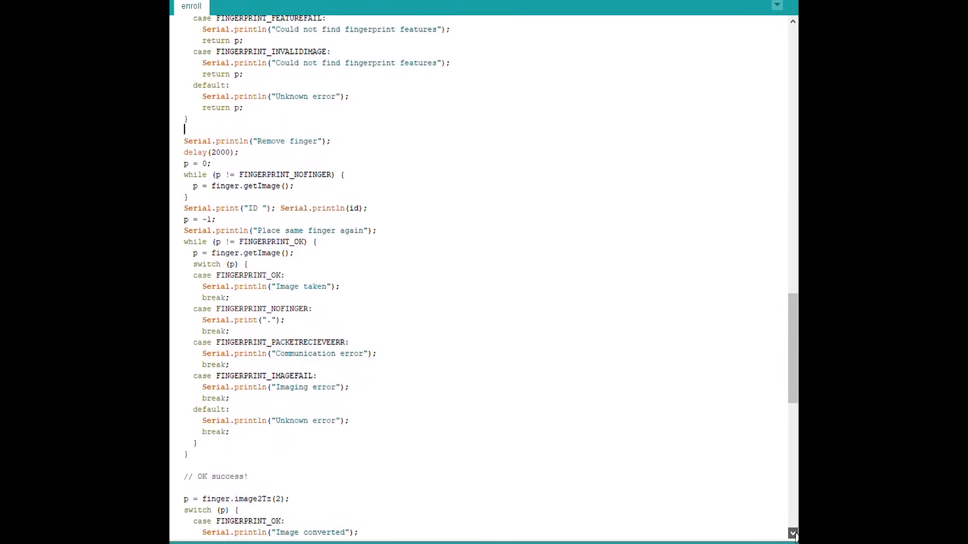
scroll("down", 3)
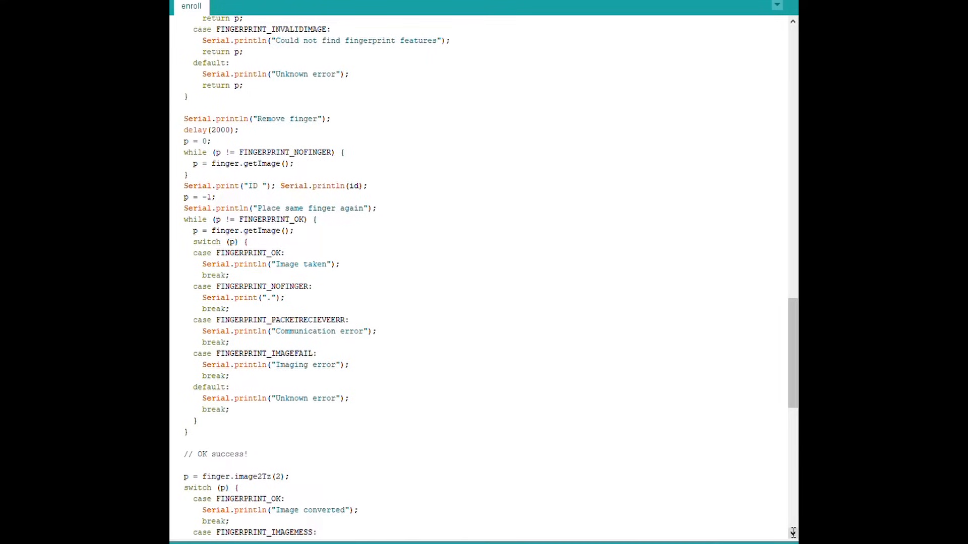
left_click(294, 162)
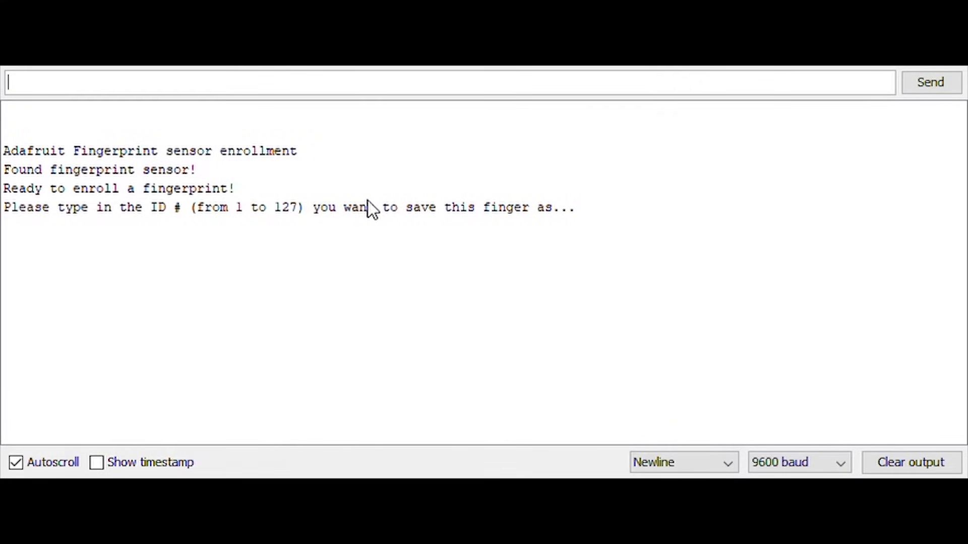
mouse_move(682, 210)
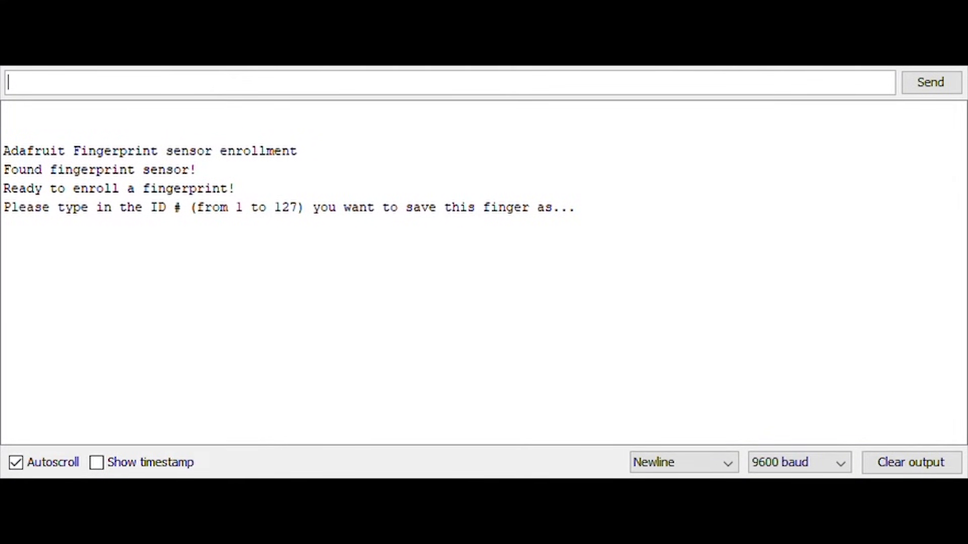
type("1")
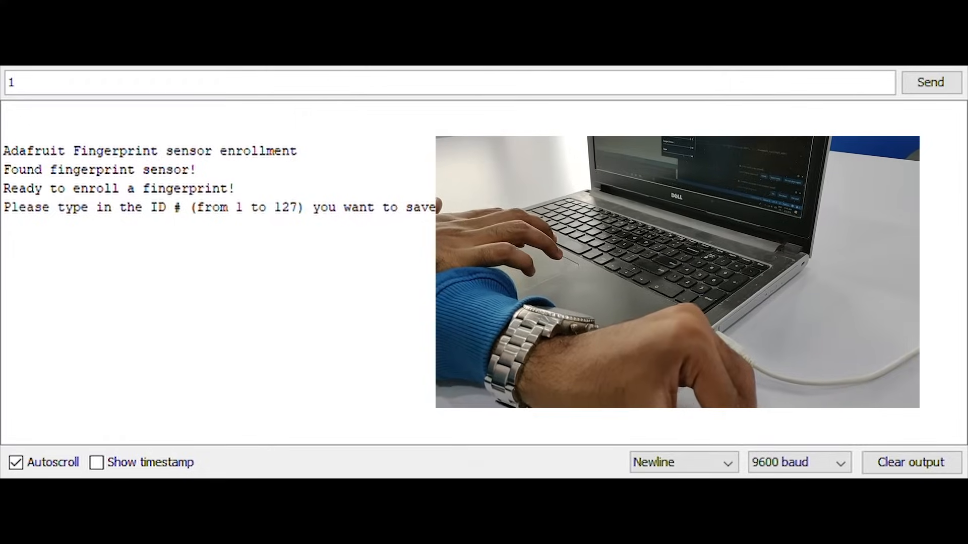
left_click(930, 82)
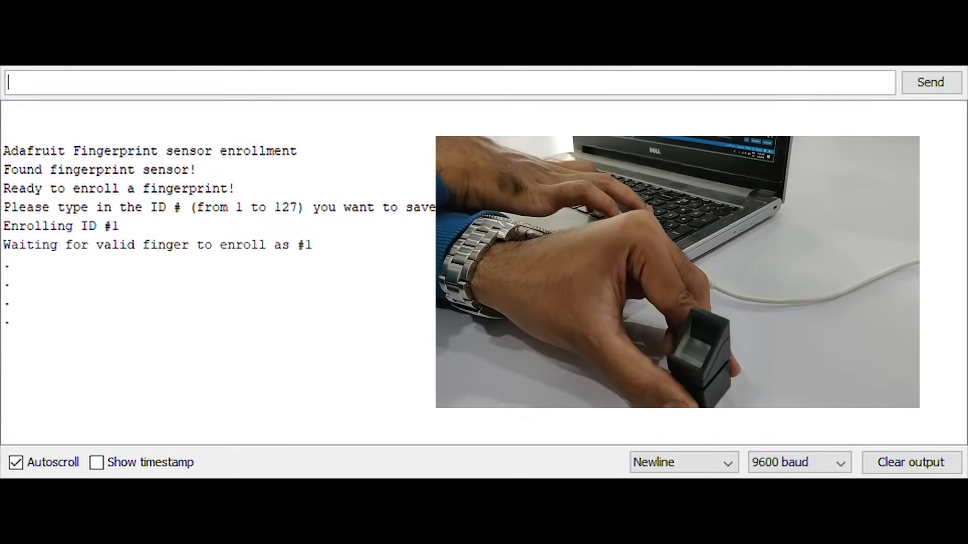